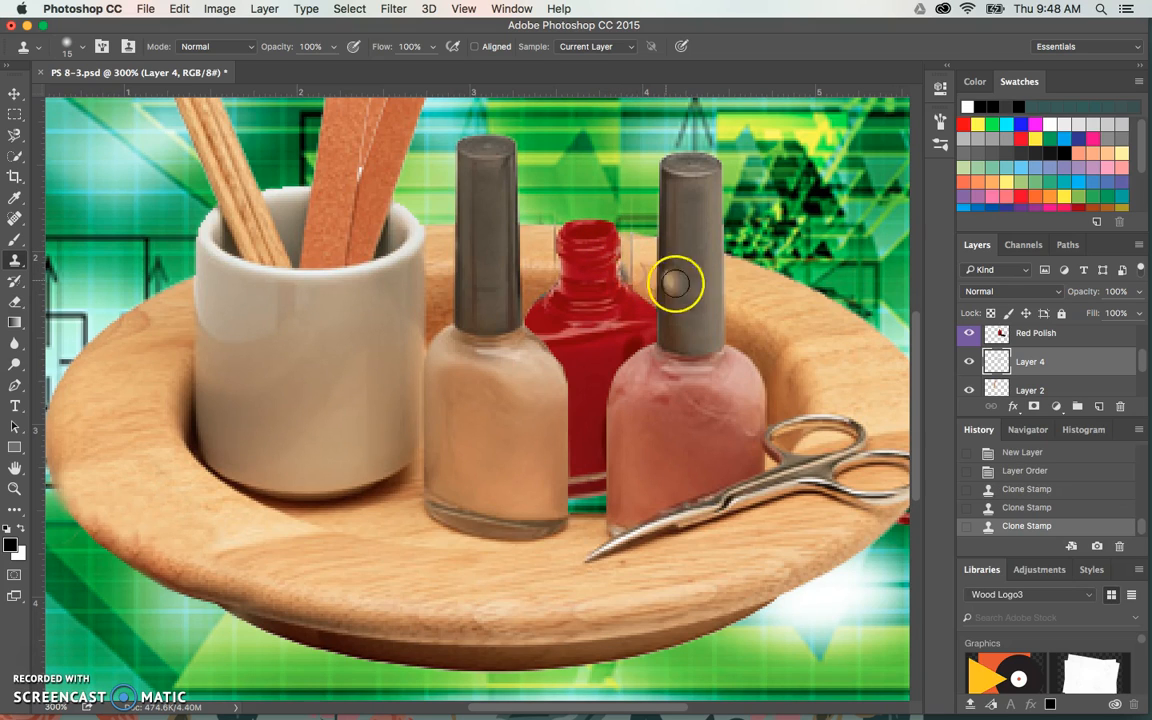
Hide the Red Polish layer so the partly cloned wood shows through
click(680, 290)
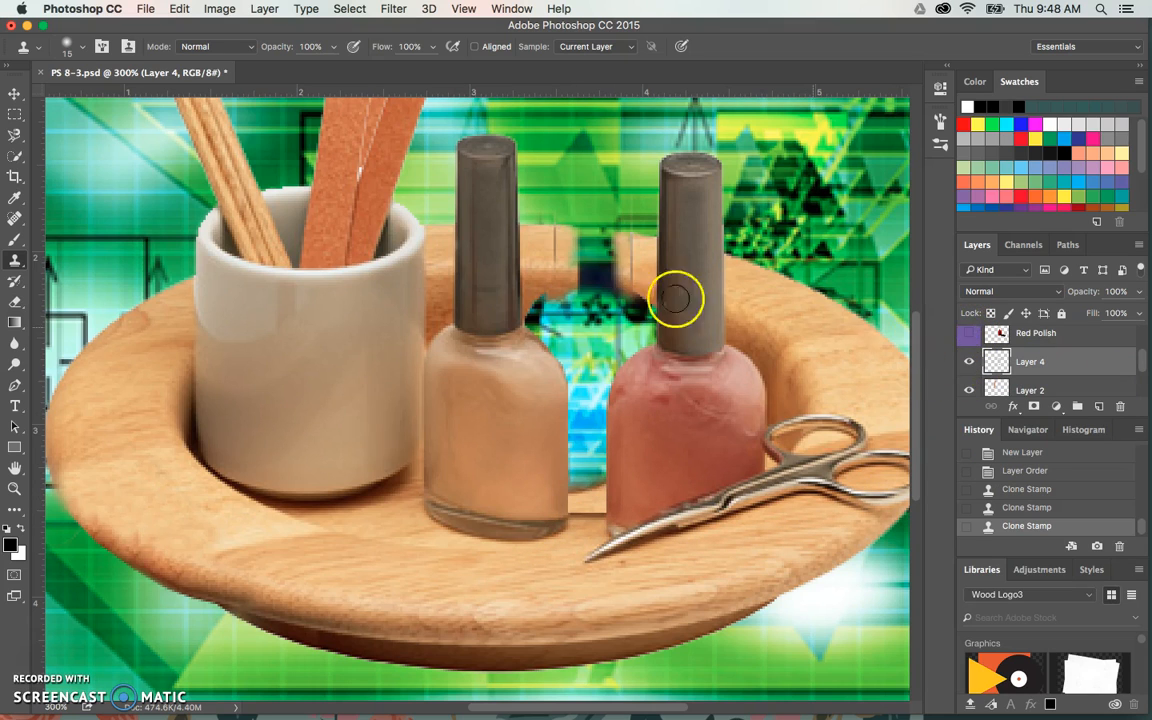